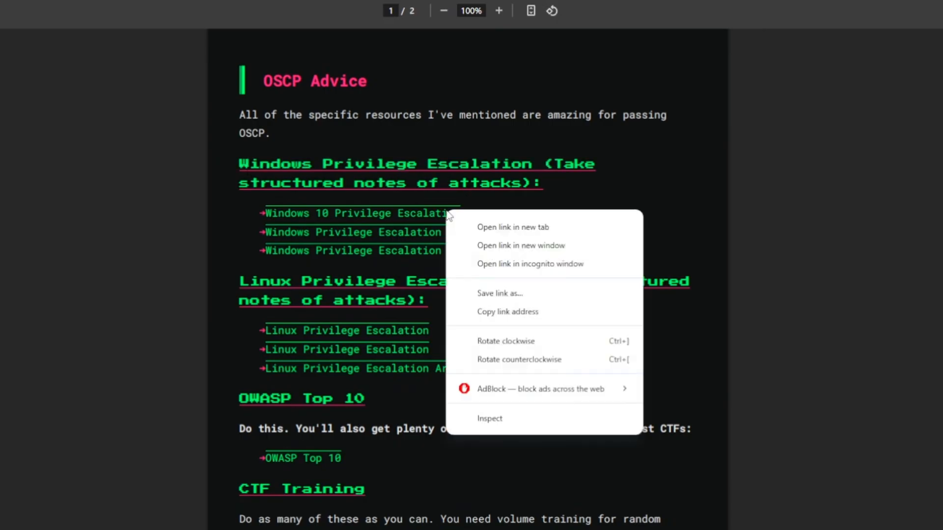
Step: Dismiss the link's context menu and read the OSCP Advice links down to CTF Training
left_click(481, 243)
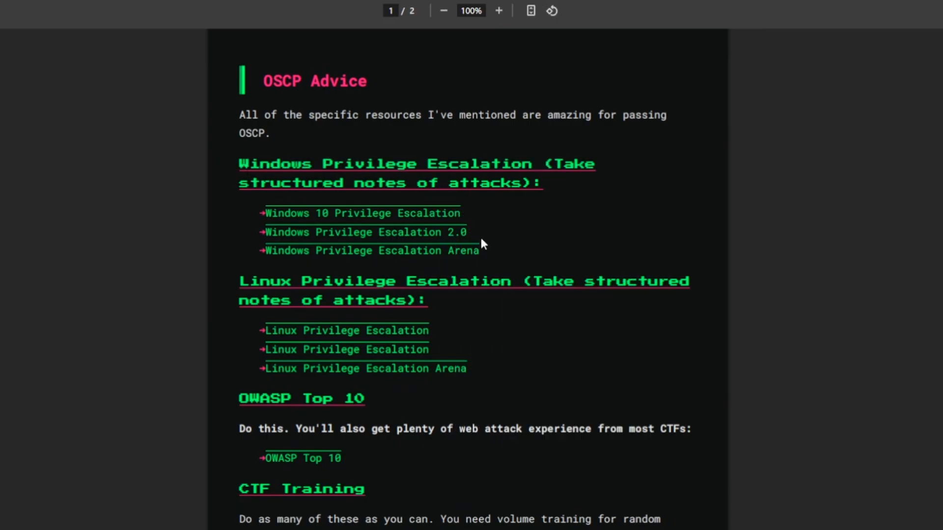
scroll("down", 3)
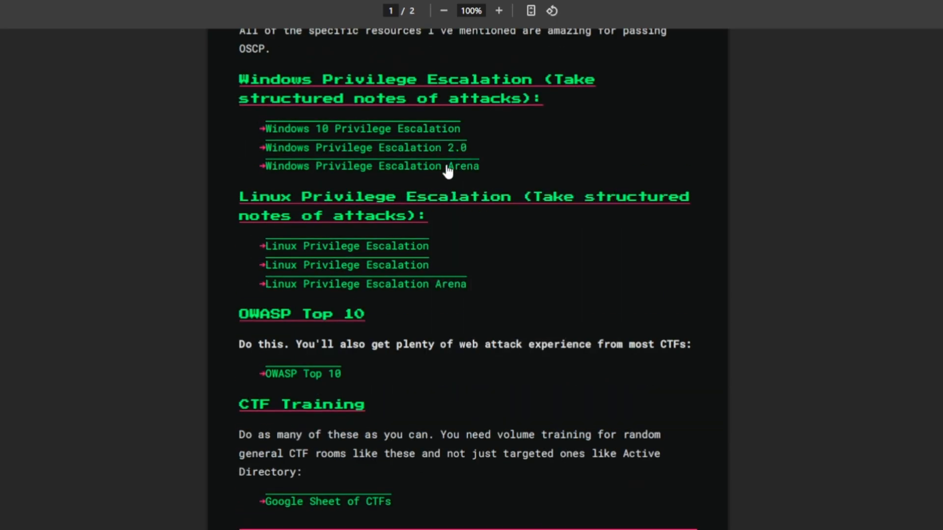
scroll("down", 3)
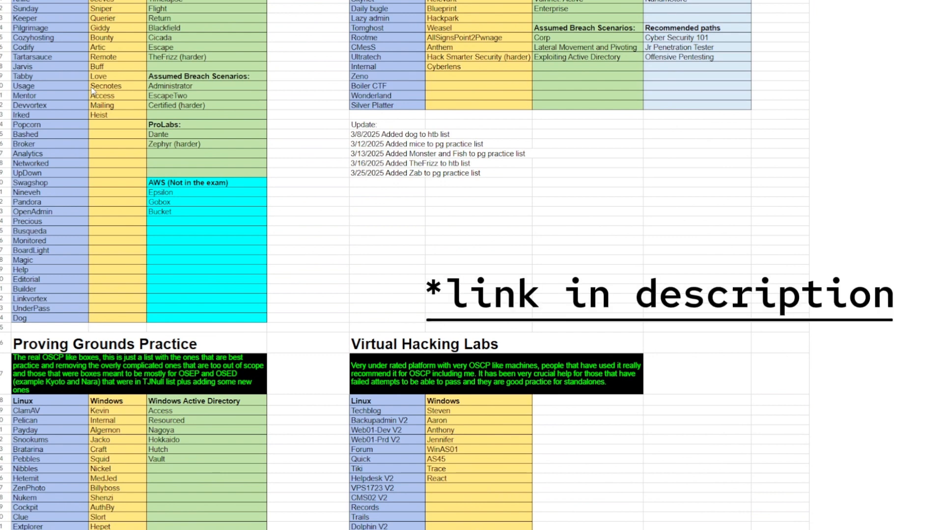
Step: Scroll the OSCP practice spreadsheet to show the Hackthebox and Tryhackme box tables
scroll("down", 3)
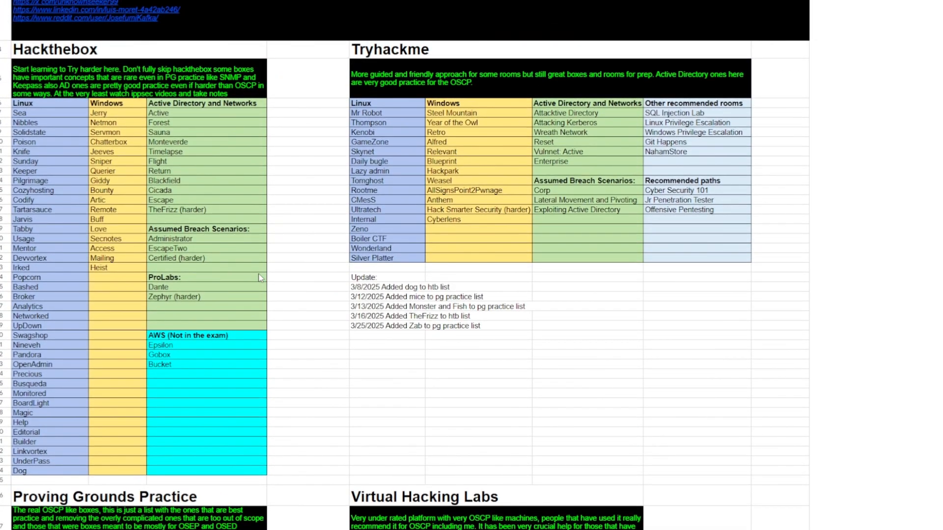
scroll("down", 3)
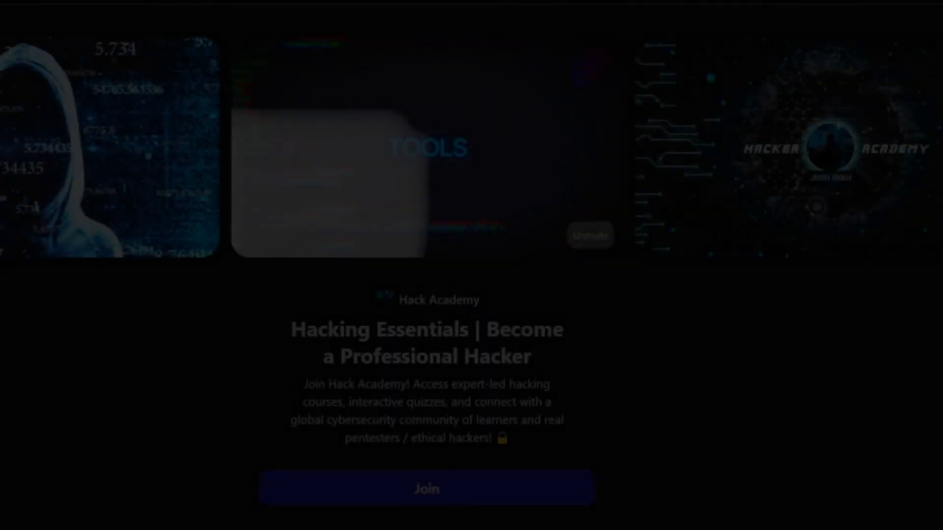
Step: Browse from the Hack Academy reviews through the OSCP course to the free-trial checkout
scroll("down", 3)
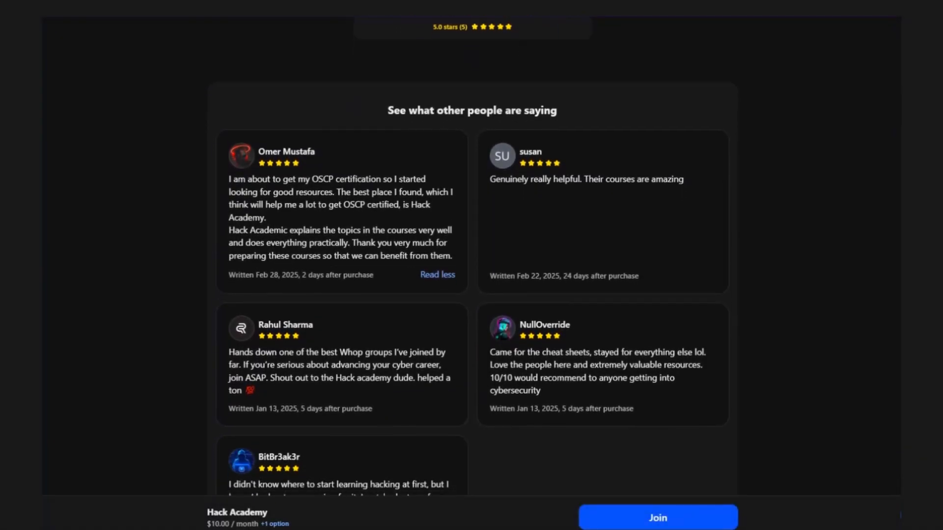
left_click(657, 518)
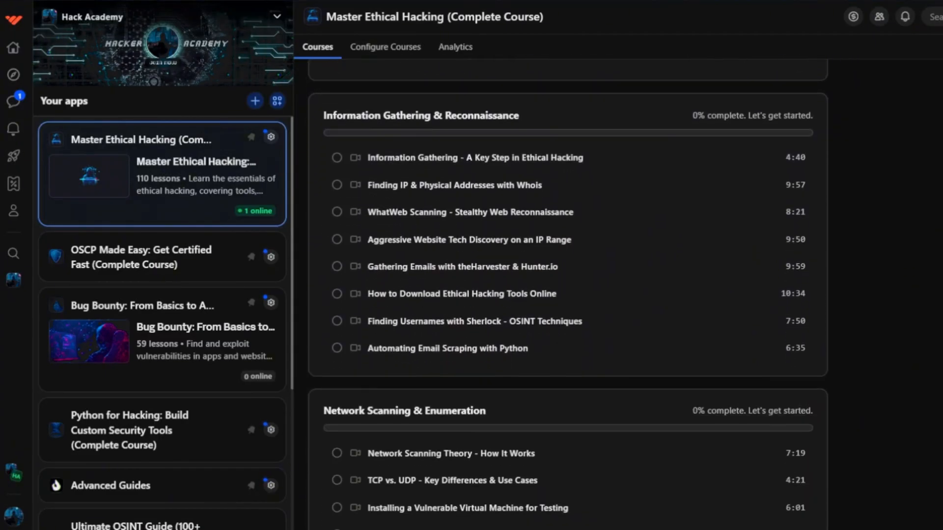
scroll("down", 3)
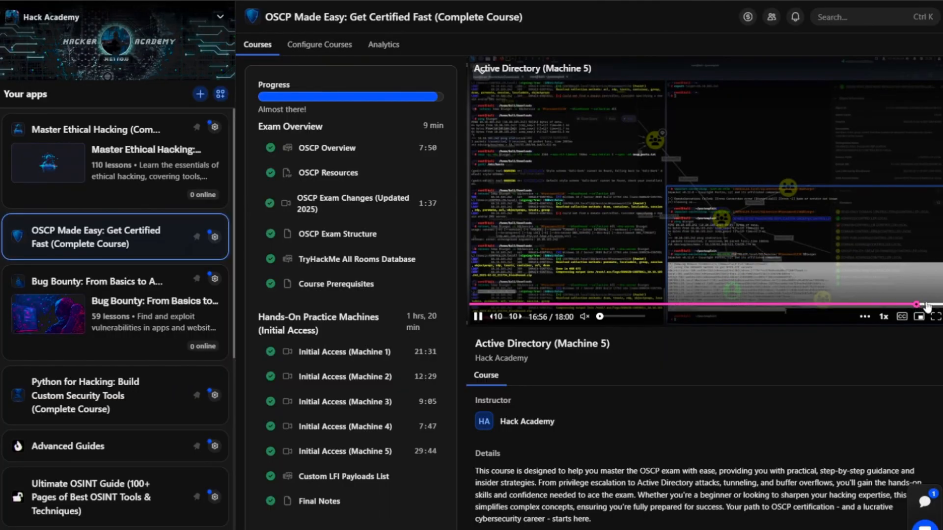
left_click(933, 315)
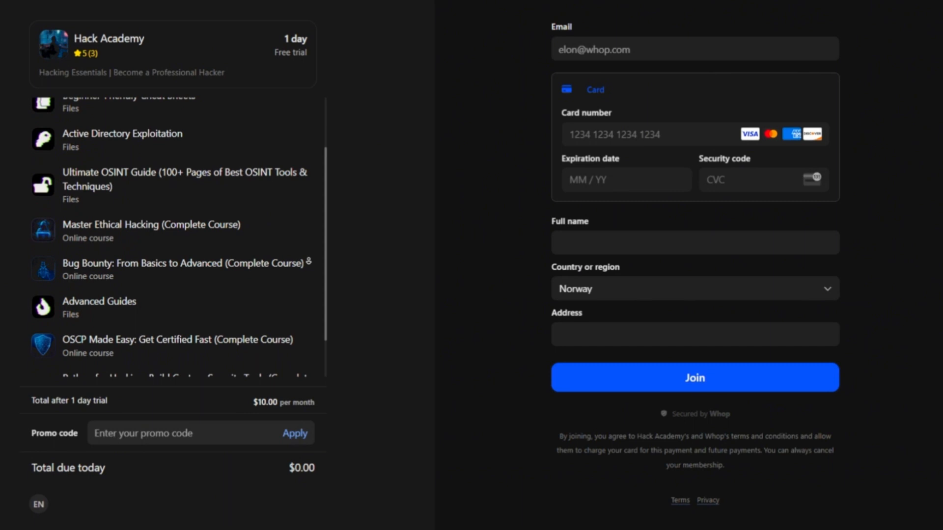
Step: Return to the Hack Academy page's 'See what other people are saying' member reviews
scroll("down", 3)
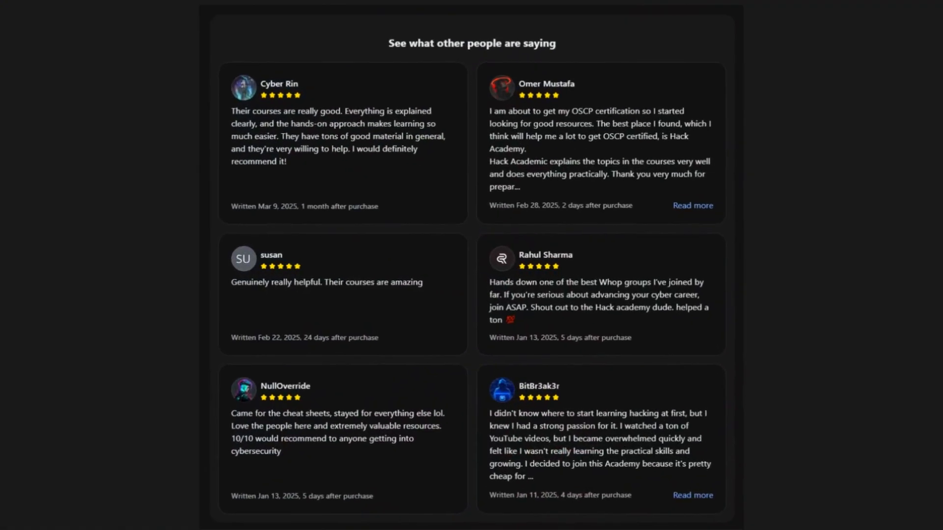
scroll("down", 3)
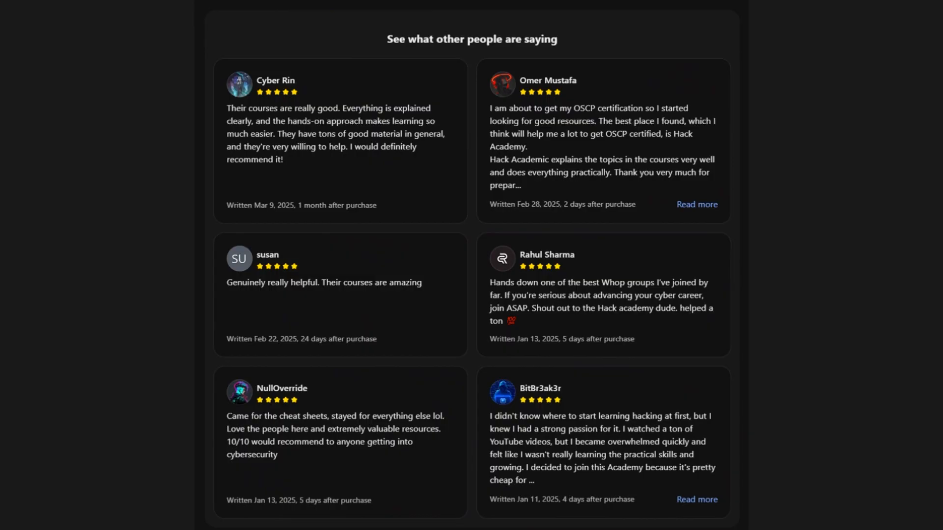